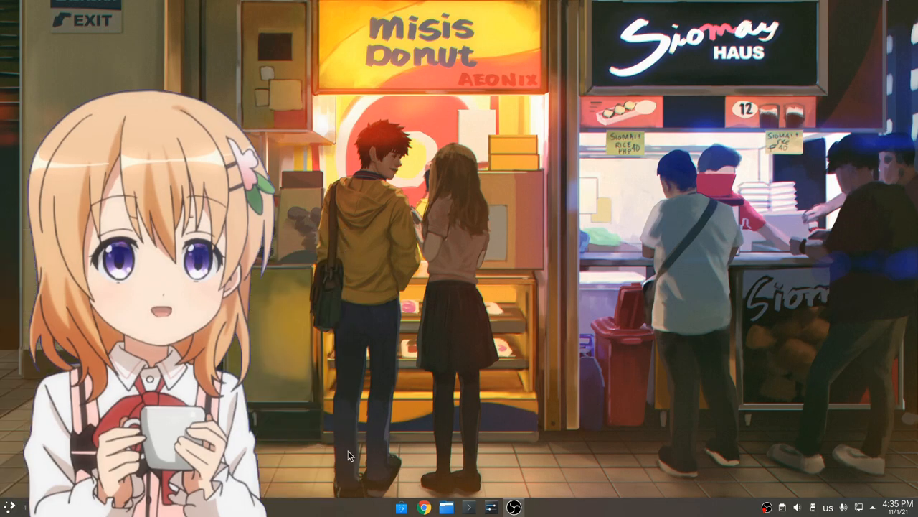
Show the Colors settings page with Breeze Dark, next to the Dolphin home folder.
click(448, 508)
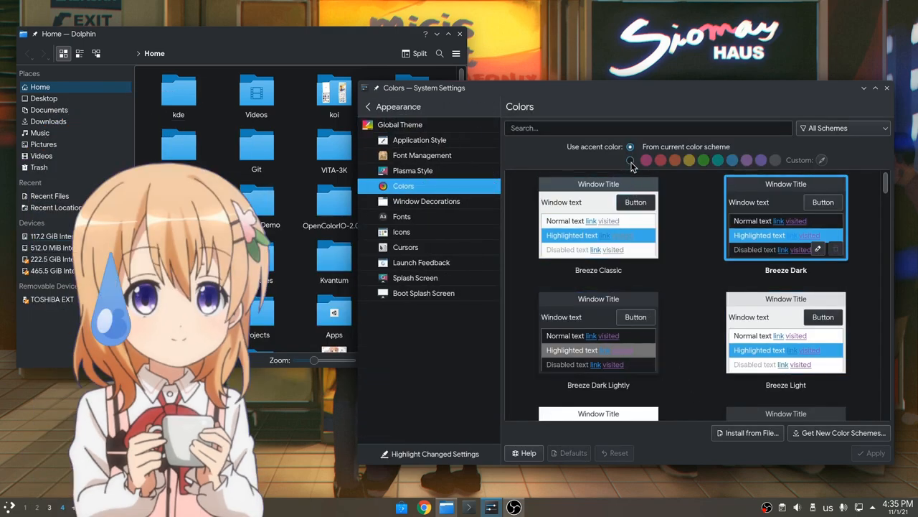
Enable a separate accent colour and apply the yellow swatch as a first test.
click(630, 160)
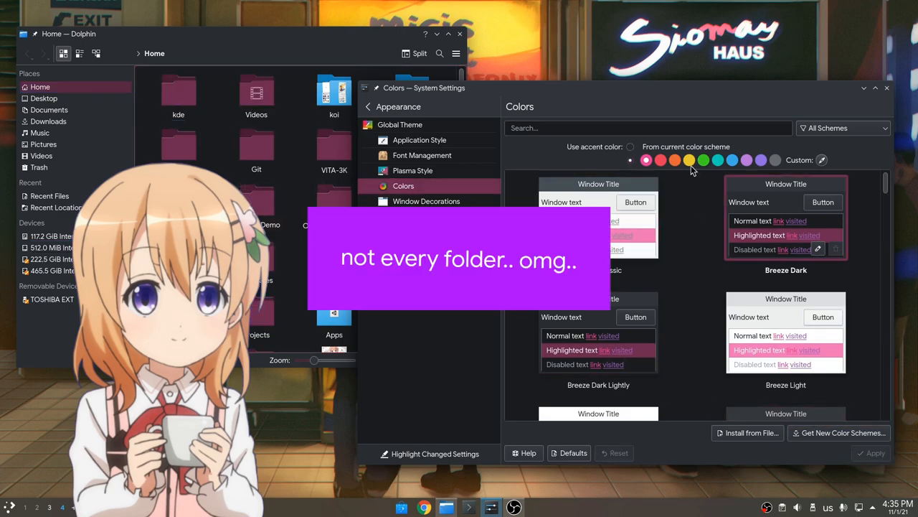
click(688, 161)
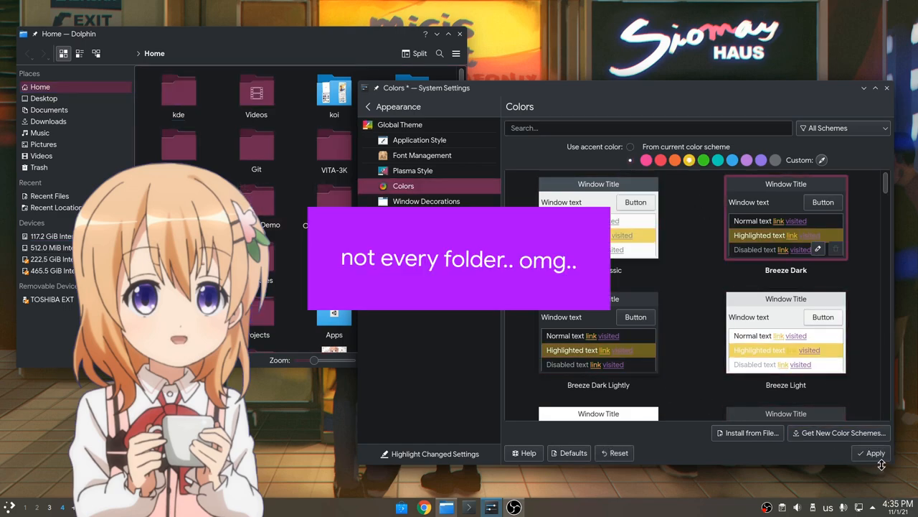
click(875, 454)
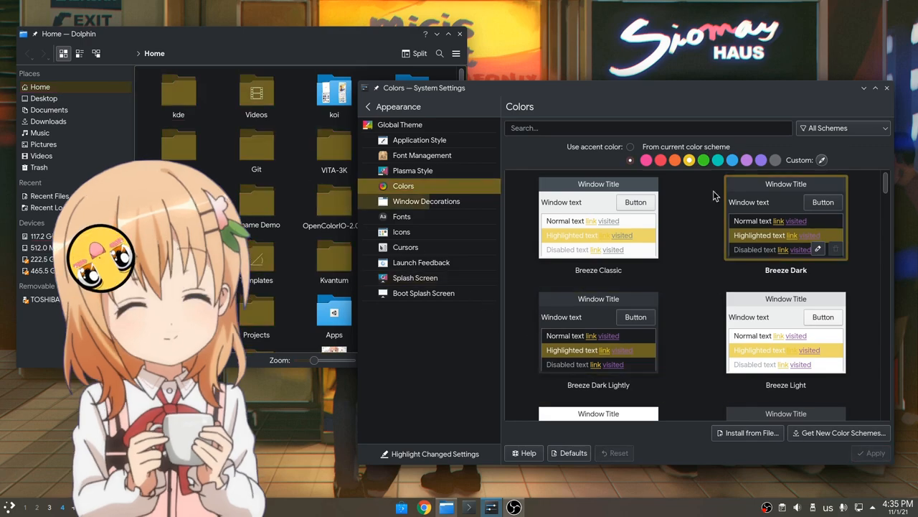
Apply a custom teal accent (R55 G191 B171) so Dolphin's folder icons turn teal.
click(821, 160)
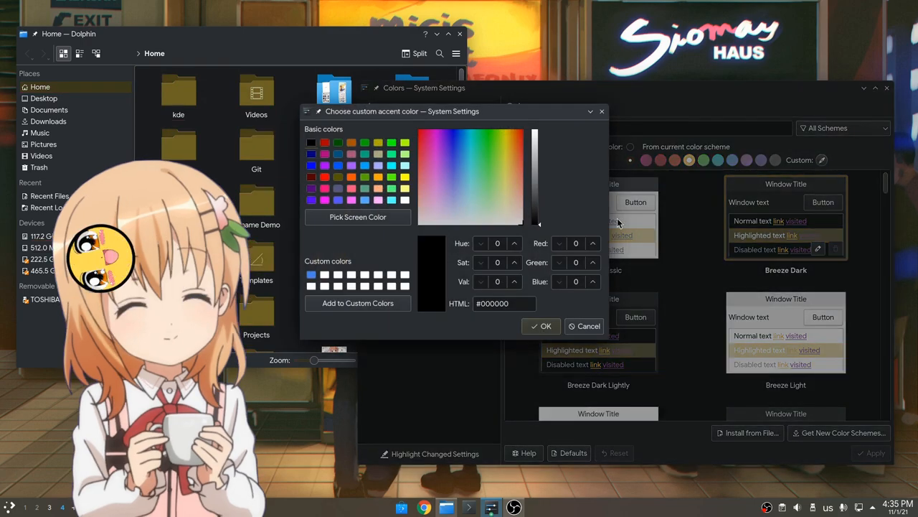
click(474, 158)
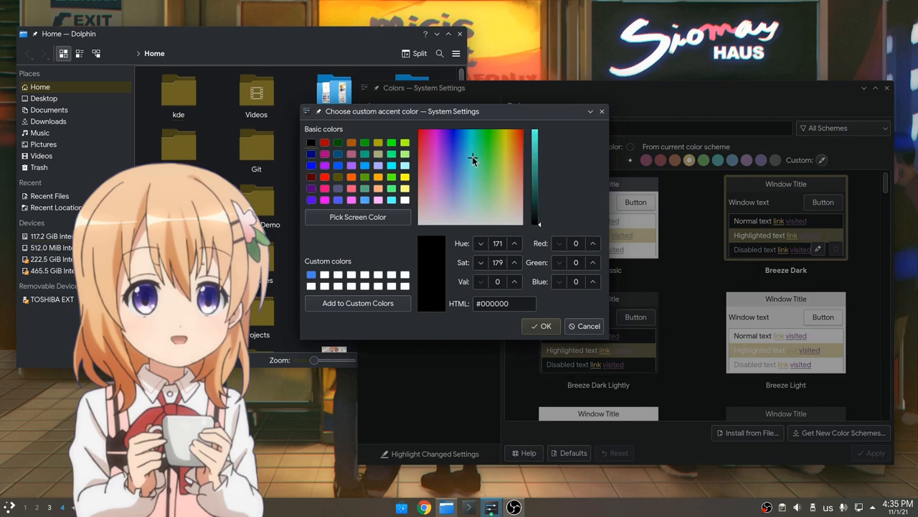
click(536, 158)
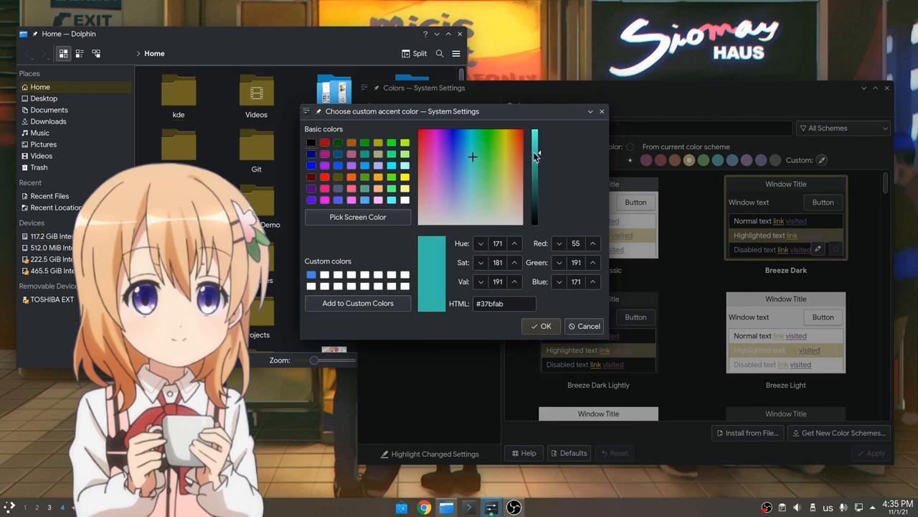
click(541, 325)
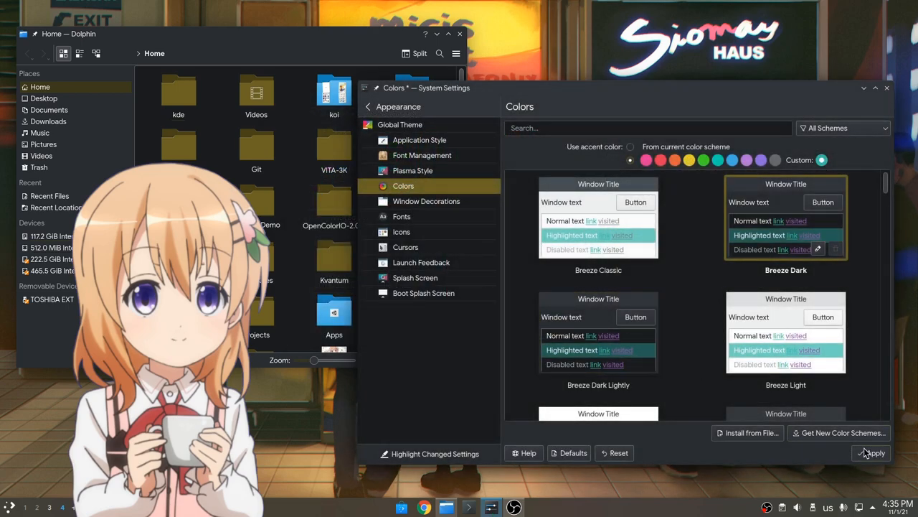
click(871, 454)
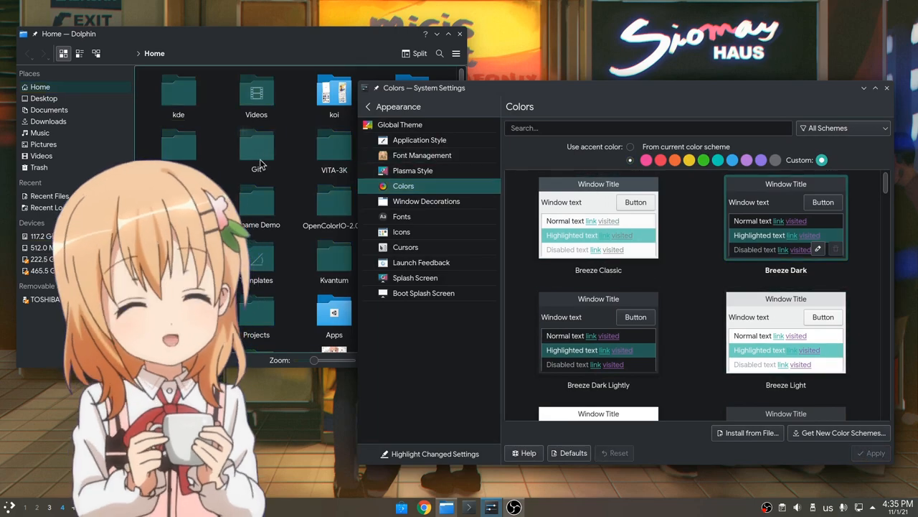